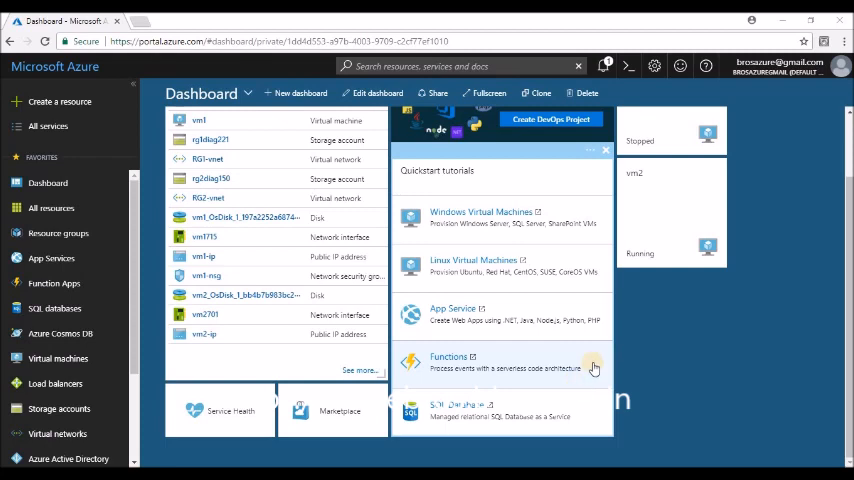
- Show the Virtual machines list with vm1 stopped (deallocated) and vm2 running
scroll(down, 3)
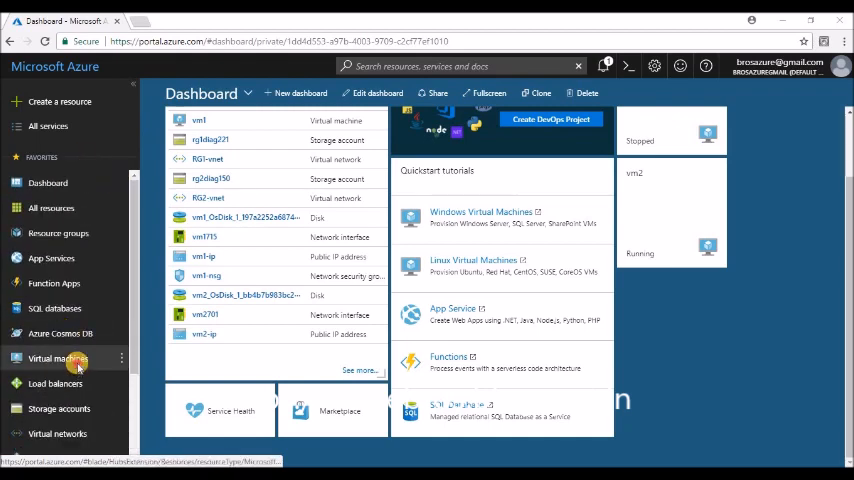
click(58, 358)
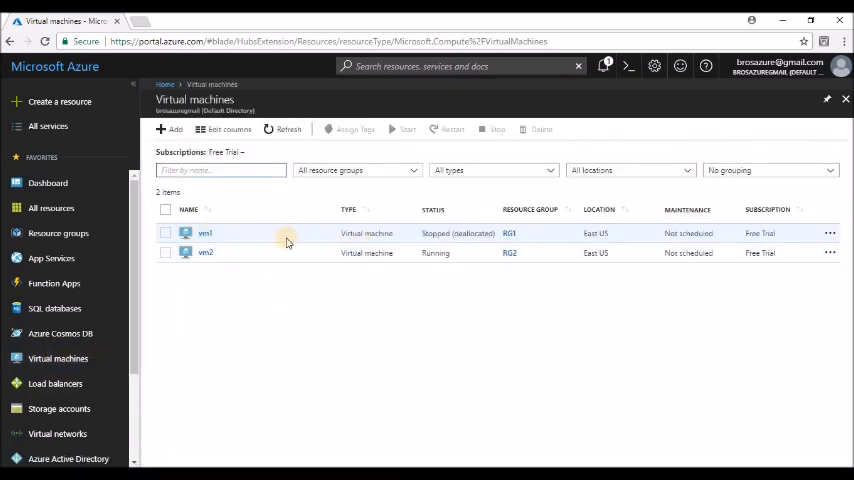
- Go to vm2's overview and download its RDP connection file via Connect
double_click(366, 252)
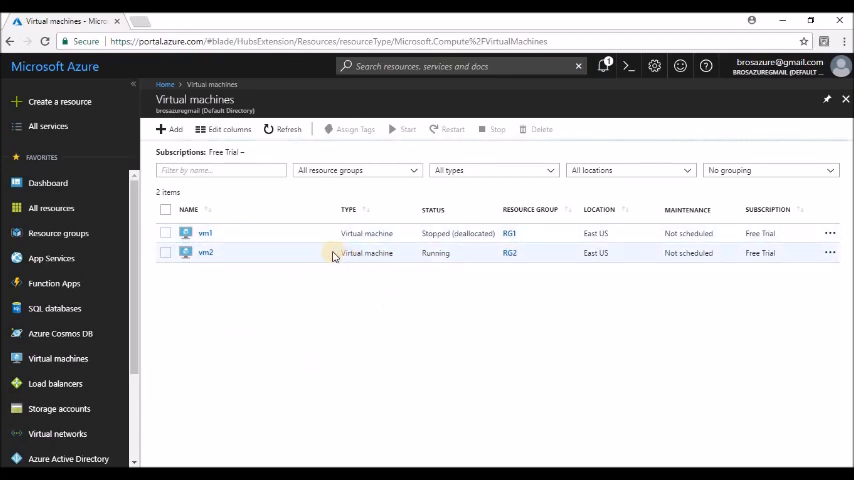
click(204, 252)
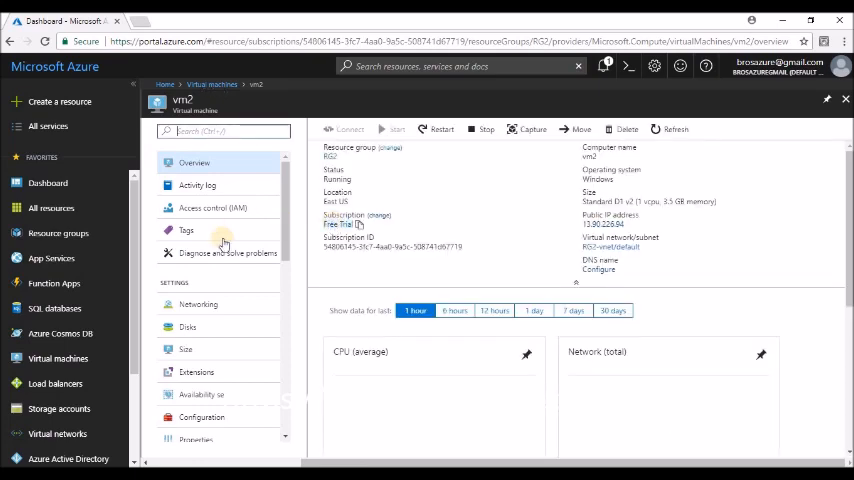
scroll(down, 3)
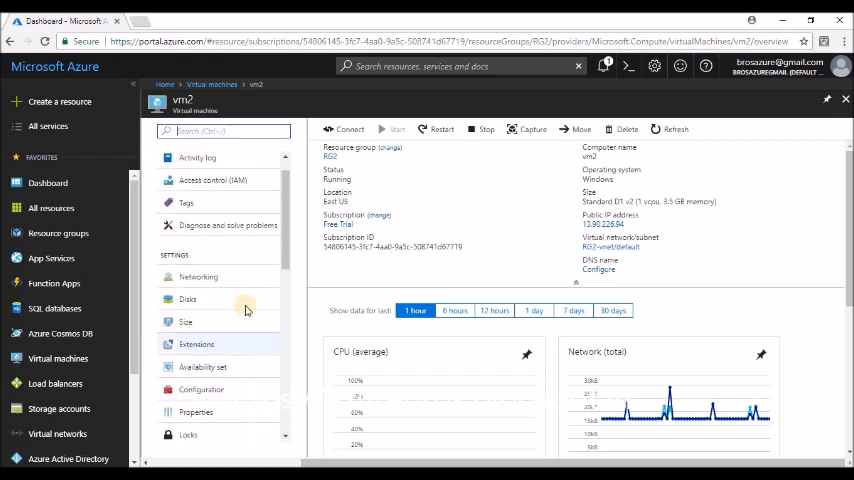
click(348, 128)
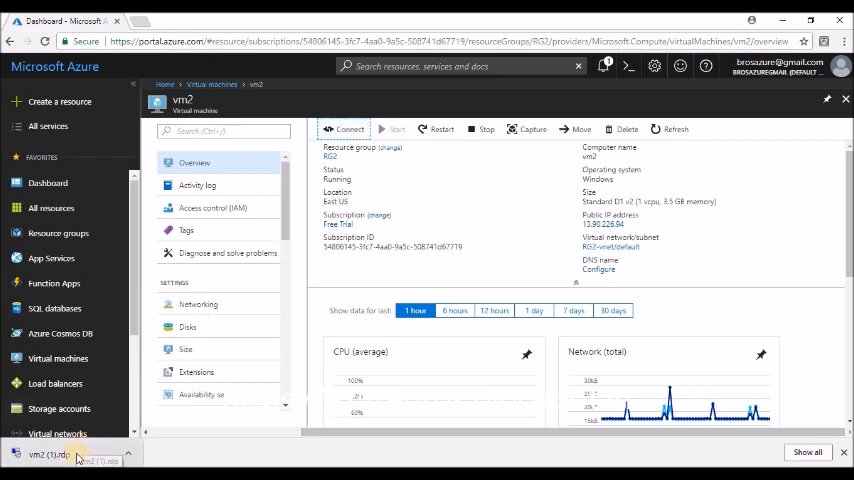
- Attempt an RDP sign-in to vm2 as user 'test', which fails, and cancel the credentials prompt
click(44, 464)
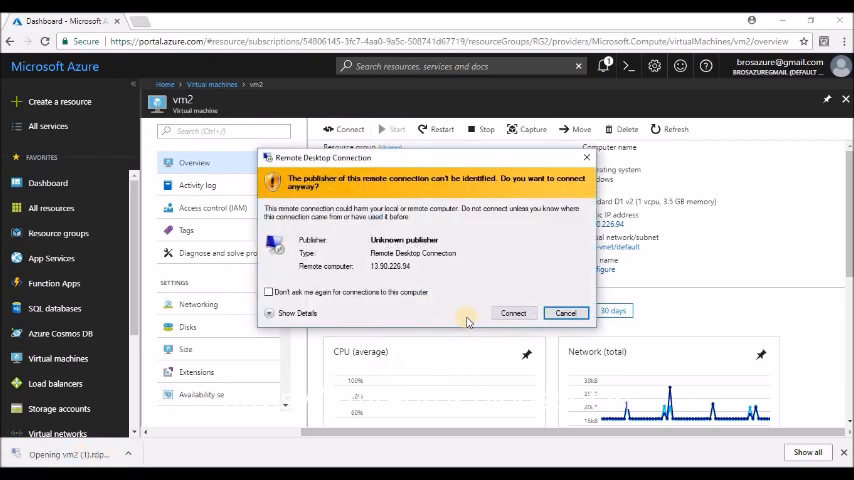
click(512, 312)
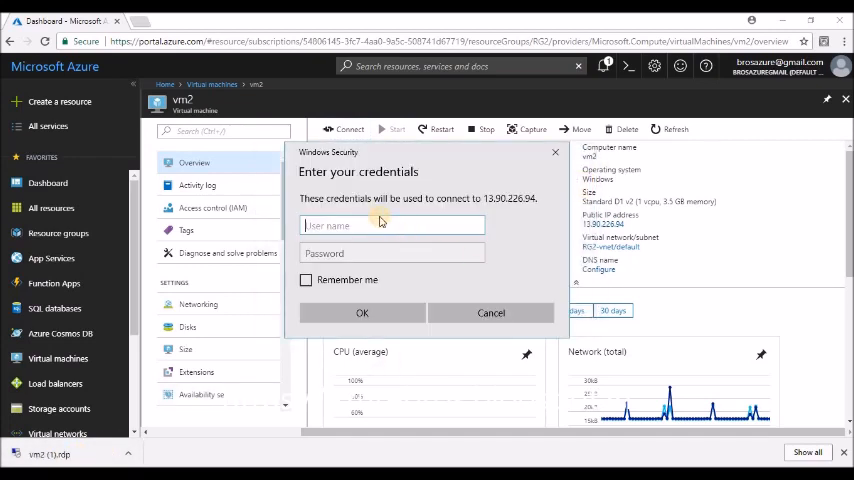
text(d)
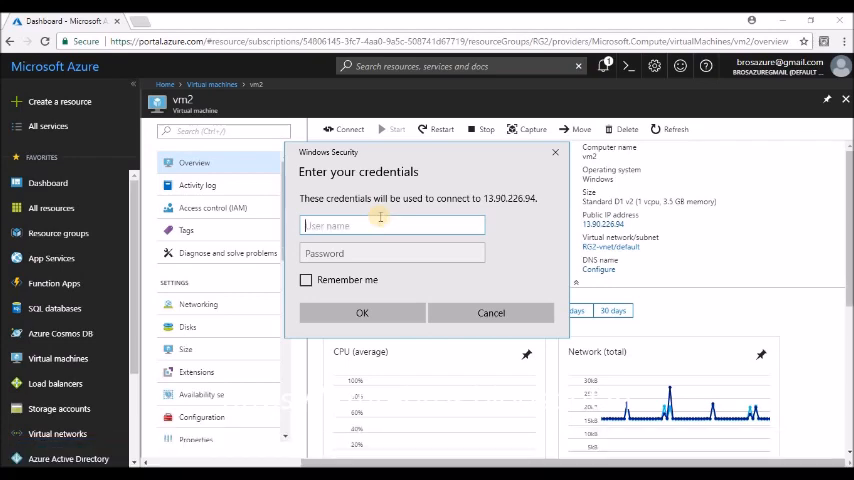
text(test)
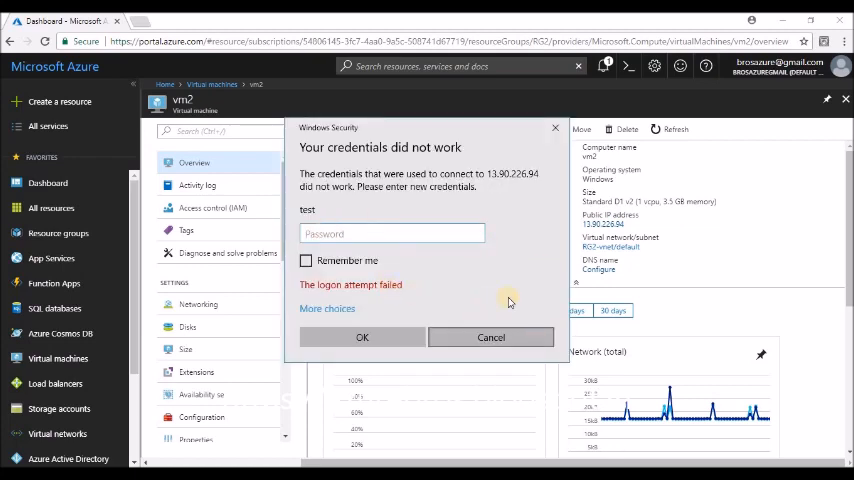
click(362, 336)
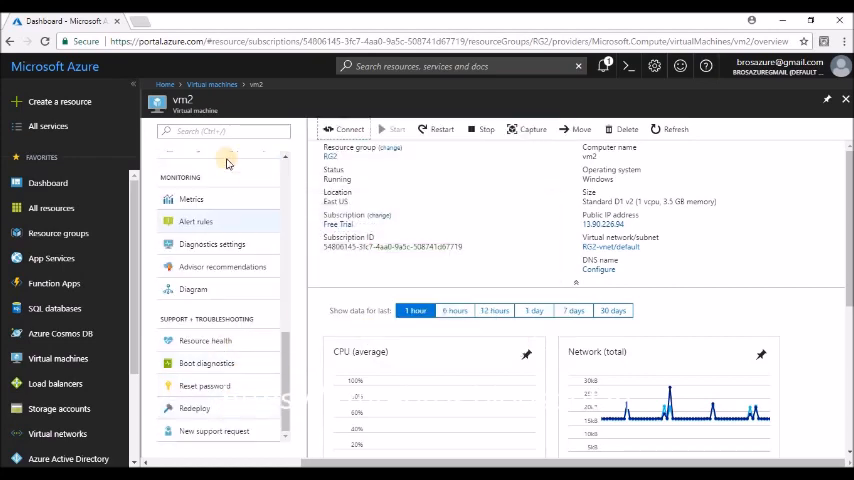
mouse_move(228, 392)
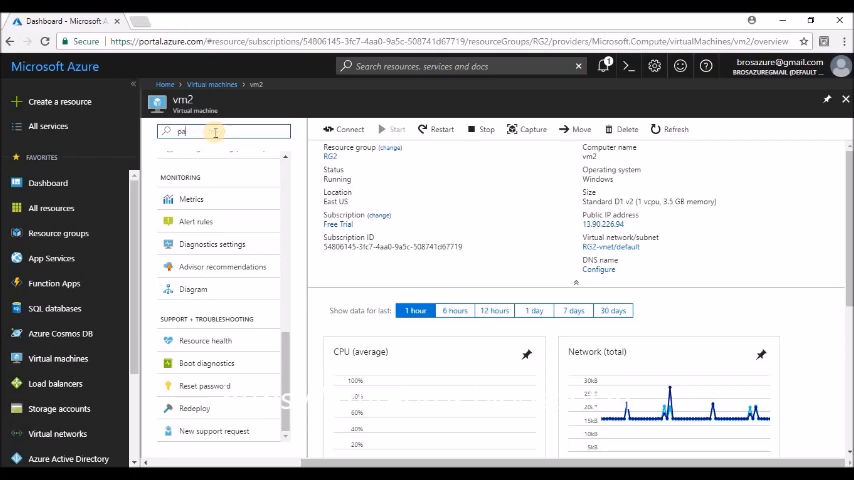
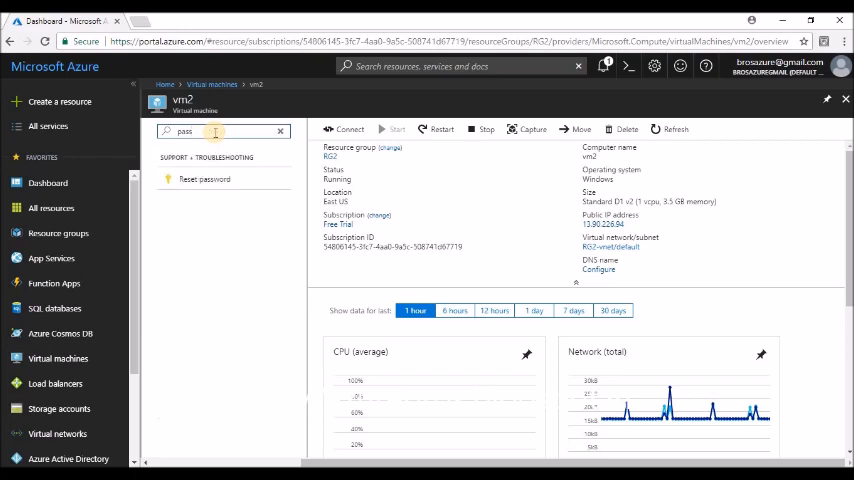
- Fill vm2's Reset password form in Reset password mode with user name 'vmadmin' and a matching password
click(204, 180)
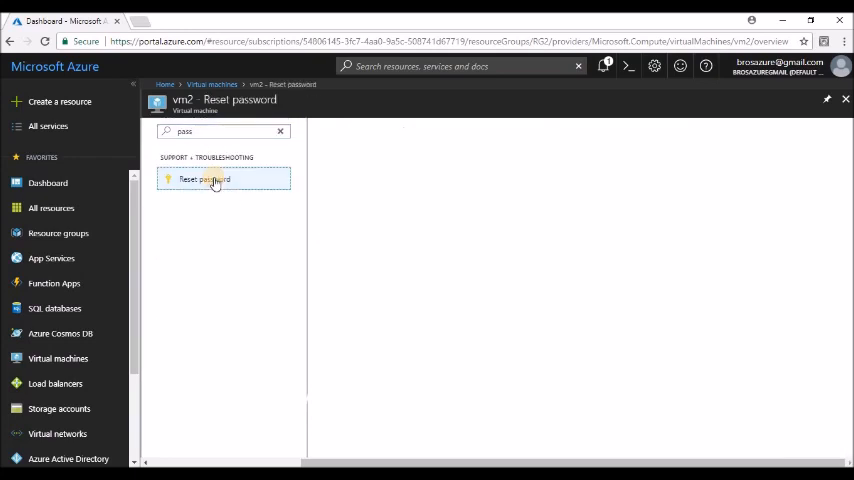
click(204, 180)
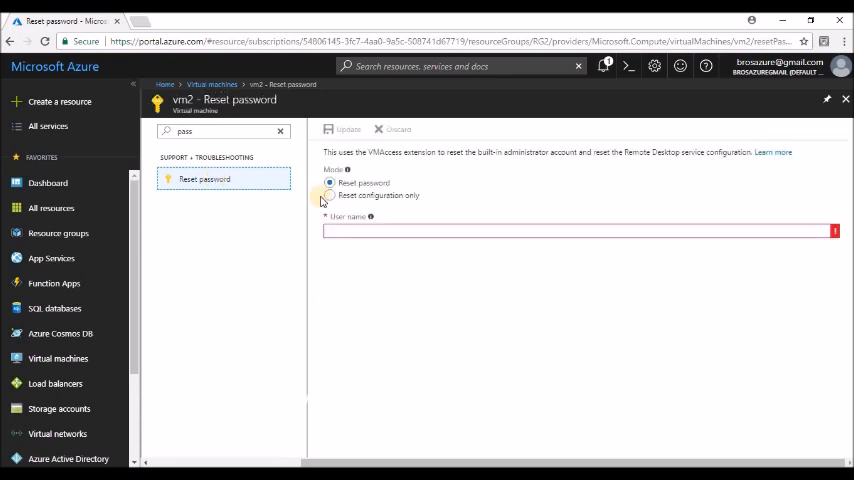
click(330, 184)
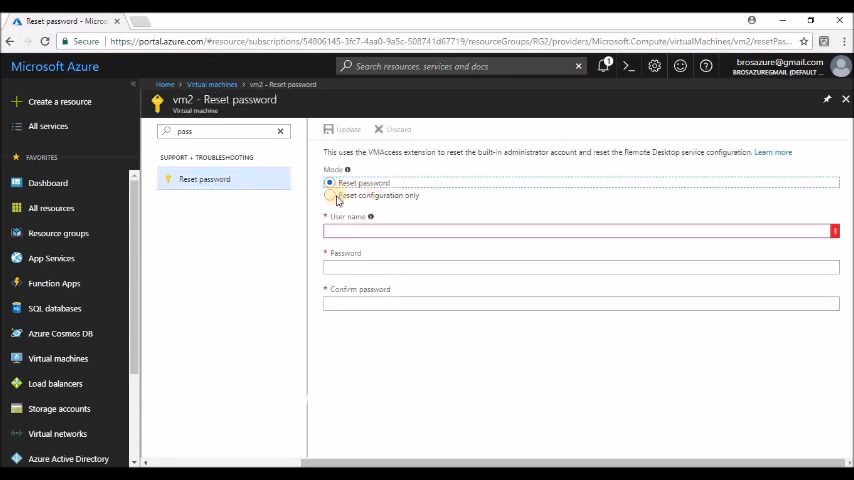
mouse_move(390, 196)
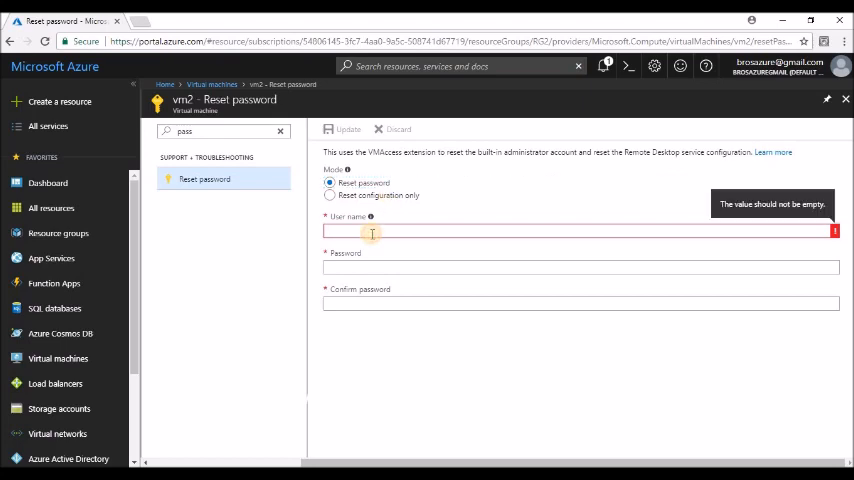
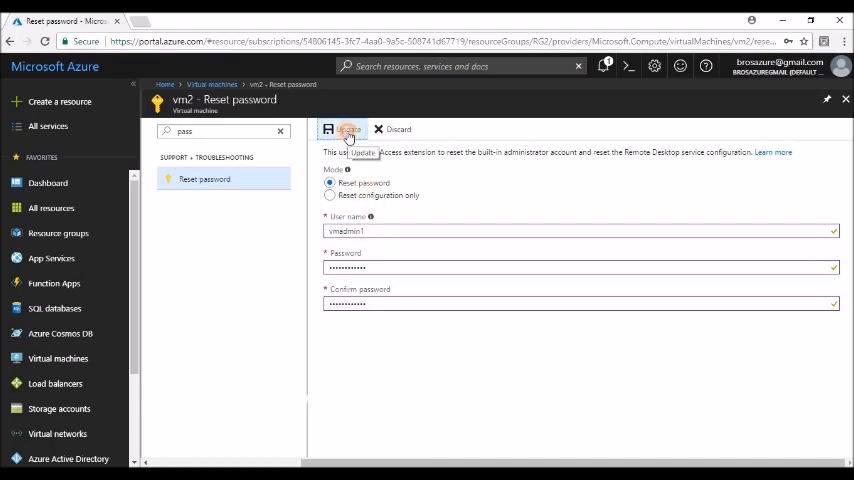
- Submit the reset with Update and check the Resetting password notification
click(346, 128)
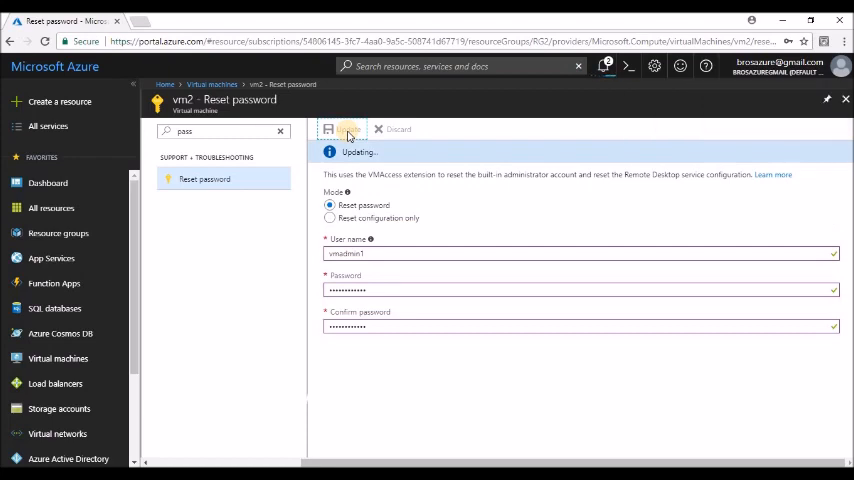
click(340, 128)
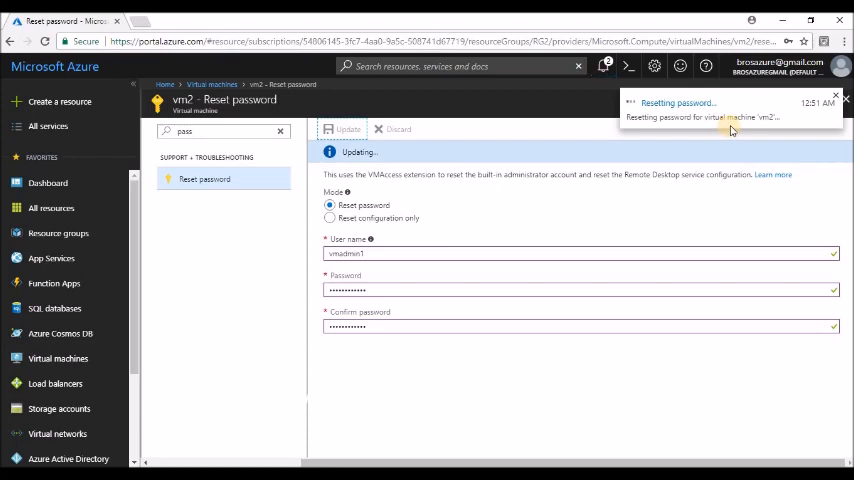
mouse_move(736, 120)
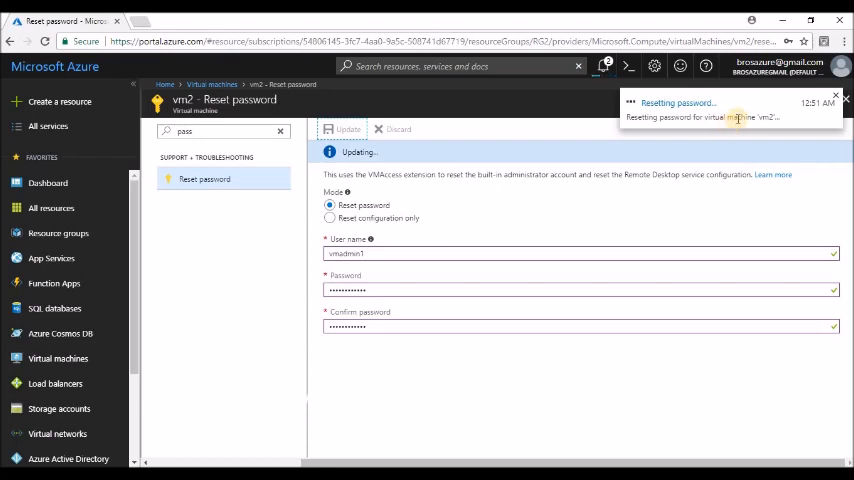
click(848, 96)
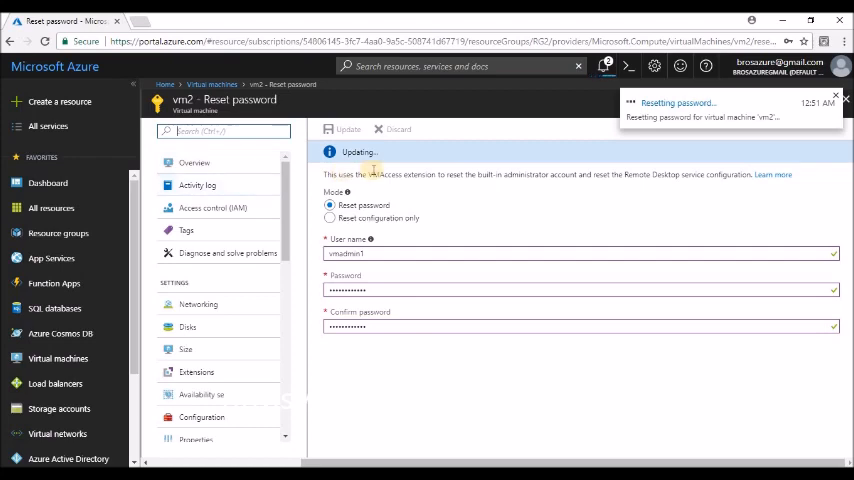
mouse_move(508, 146)
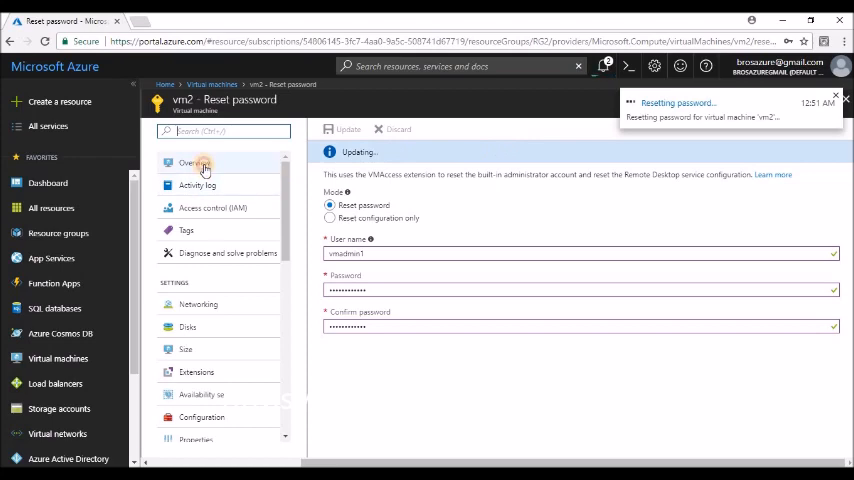
- Confirm the Successfully reset password notification from vm2's overview
click(194, 164)
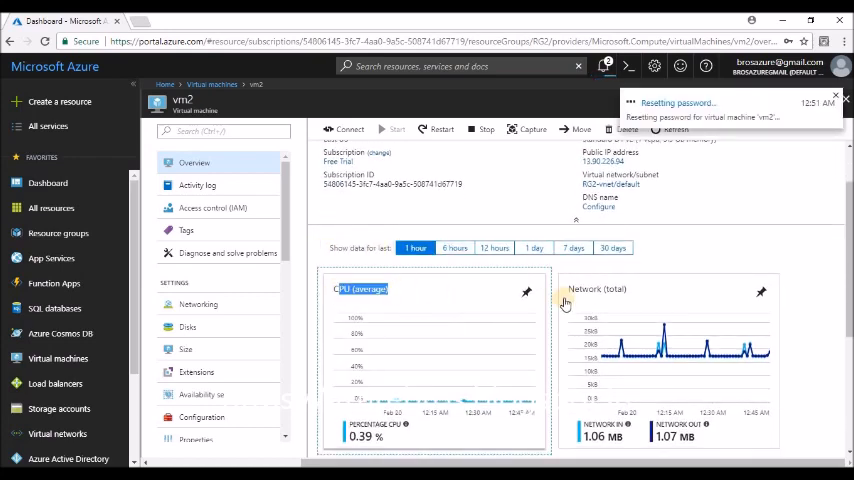
scroll(down, 3)
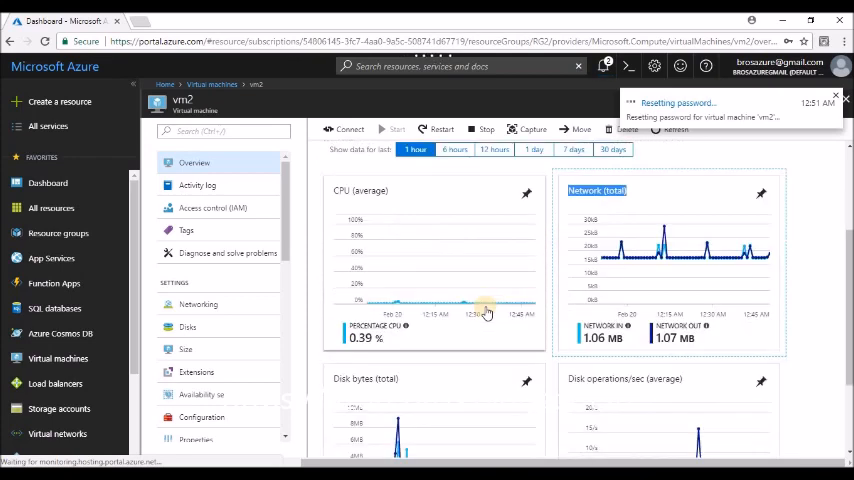
scroll(down, 3)
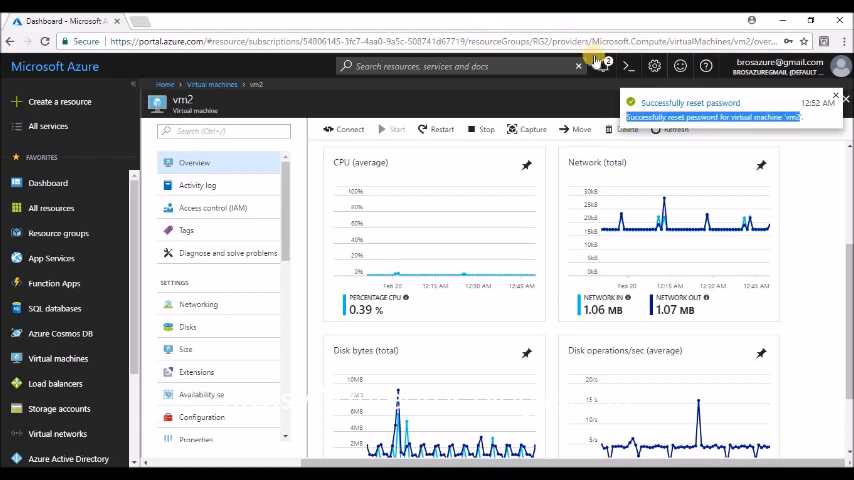
click(600, 66)
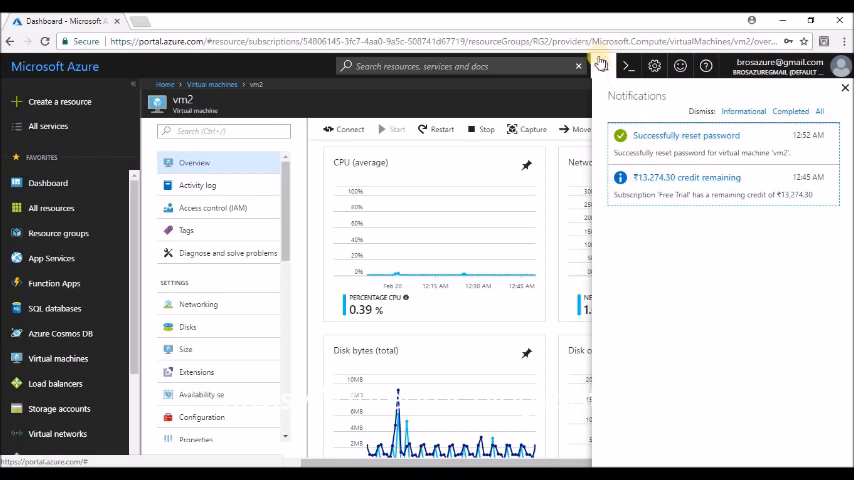
click(602, 64)
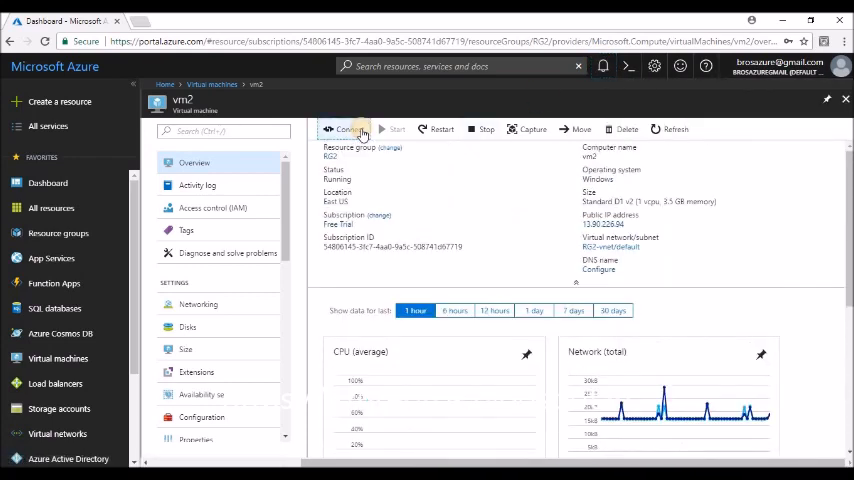
- Download a fresh RDP file for vm2 and launch it, raising the publisher warning
click(346, 128)
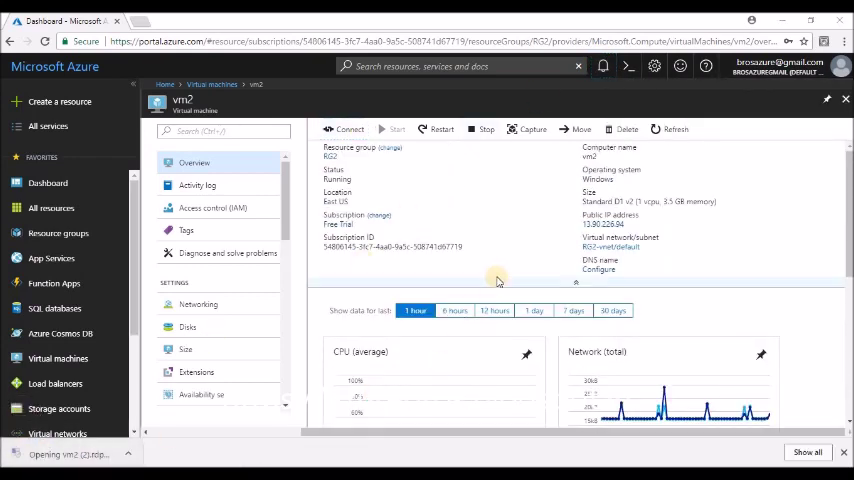
click(348, 128)
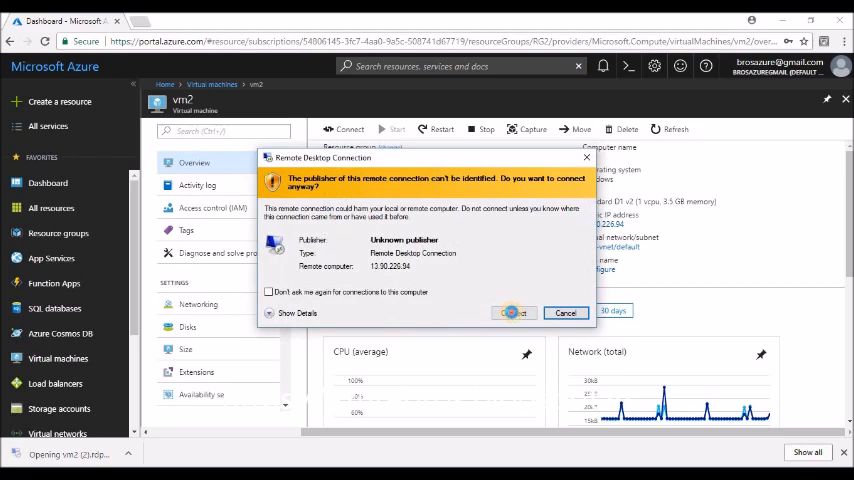
- Accept the warning and sign in to vm2 as 'vmadmin1' with the new password
click(512, 312)
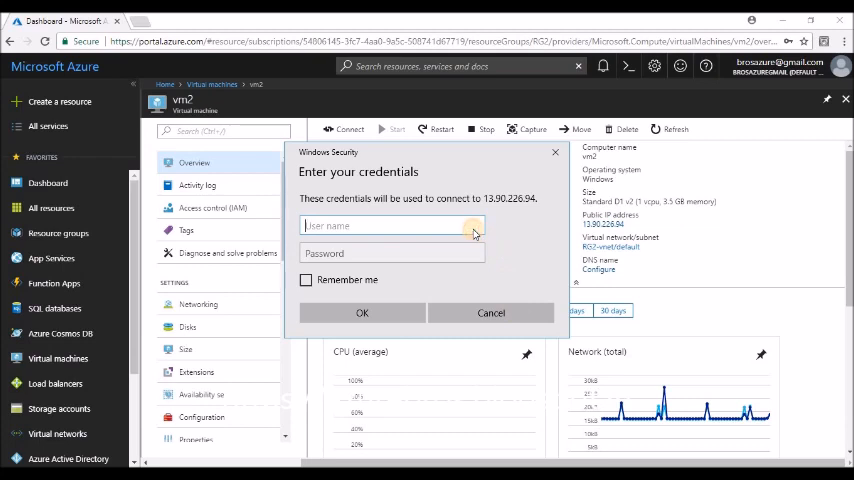
text(vmadmin1)
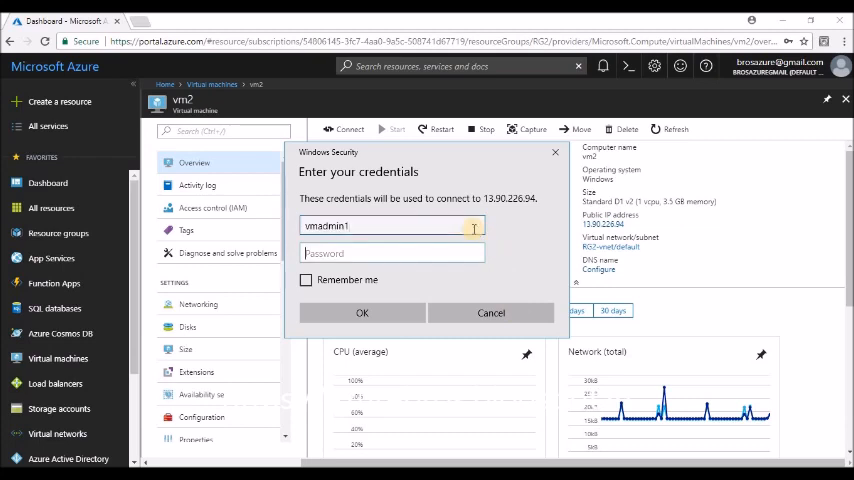
text(••••••••)
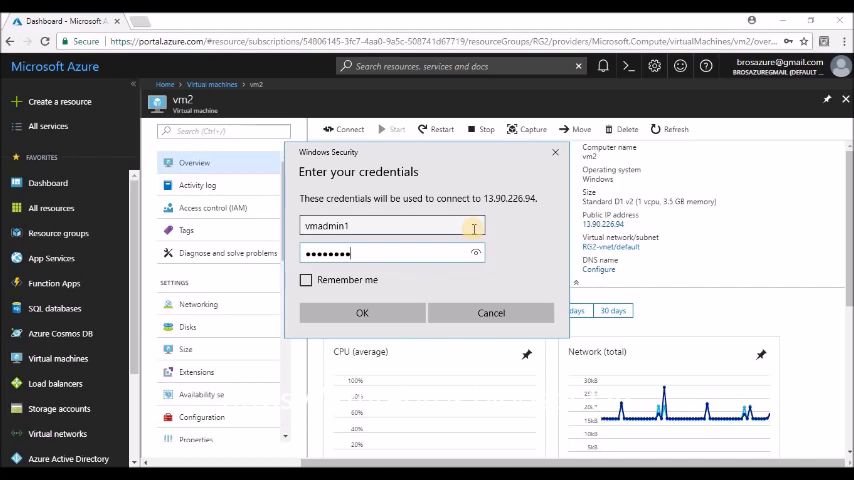
click(362, 312)
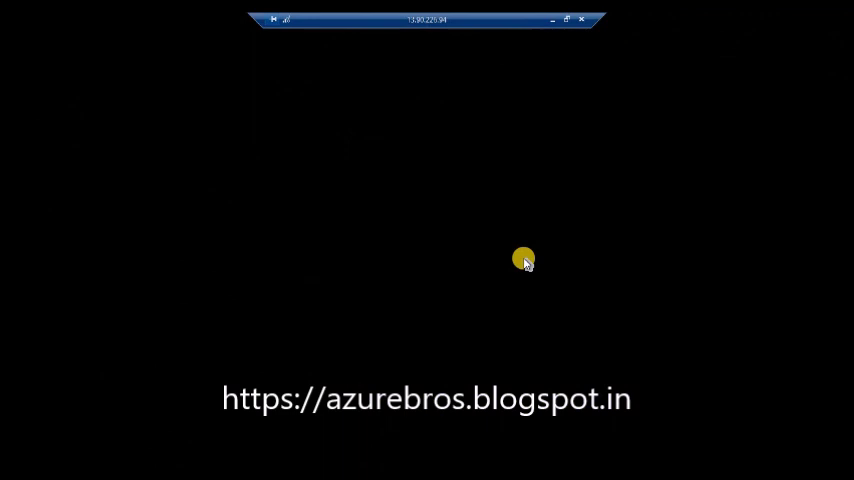
mouse_move(44, 162)
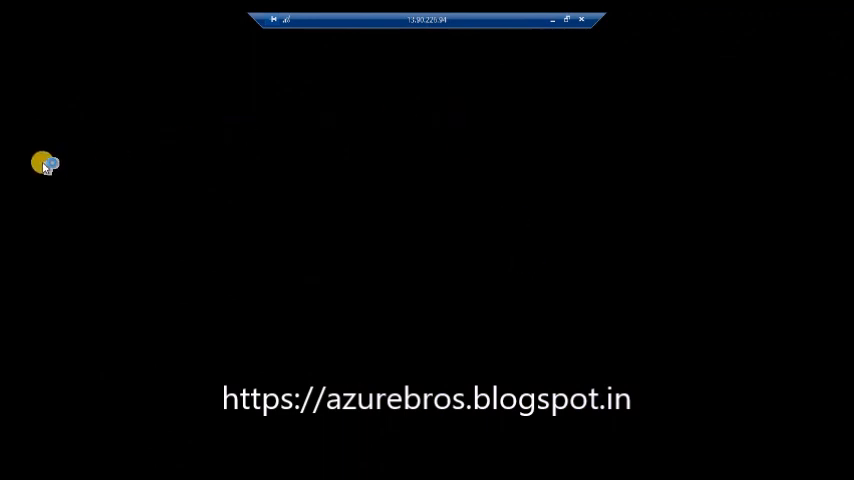
mouse_move(640, 172)
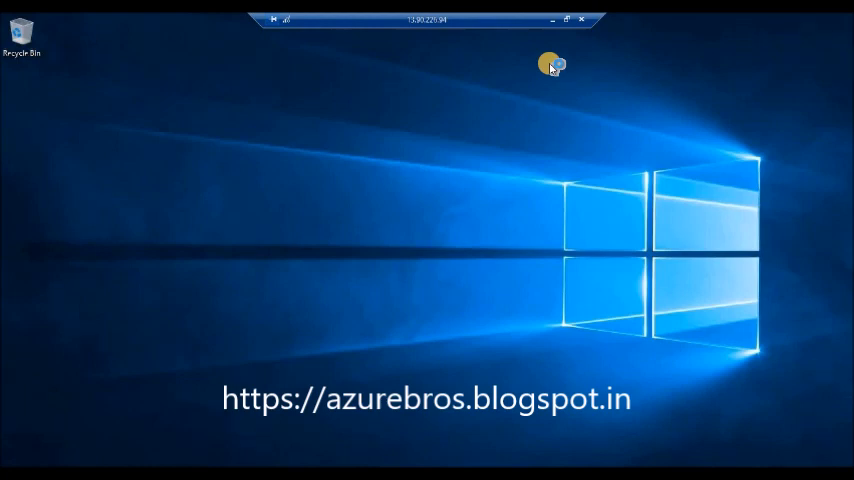
mouse_move(548, 66)
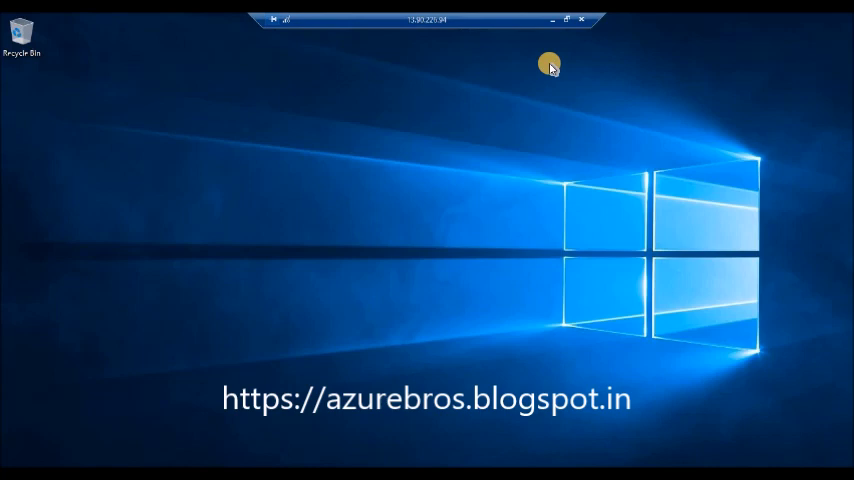